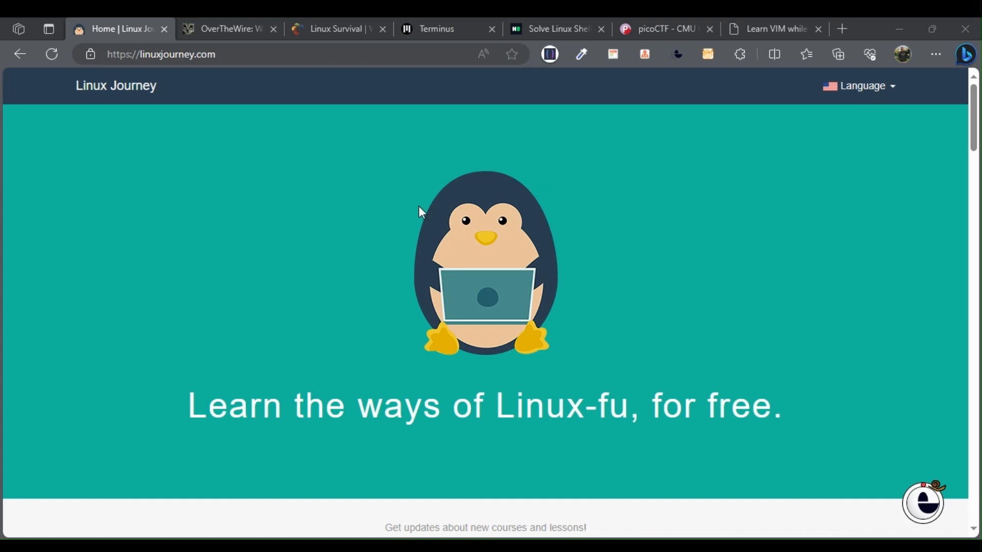
Switch from the OverTheWire wargames page onward to the Vim Adventures title page
click(225, 28)
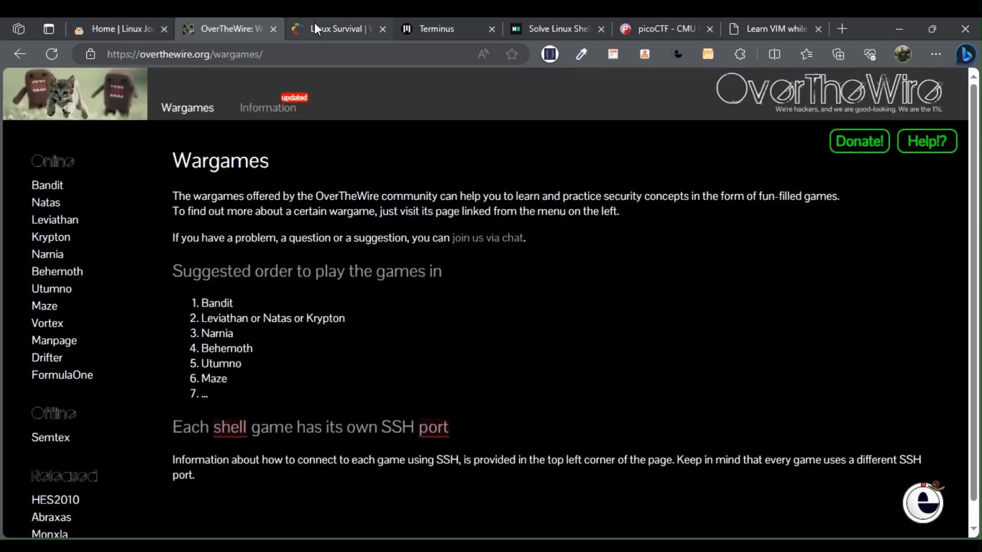
click(664, 29)
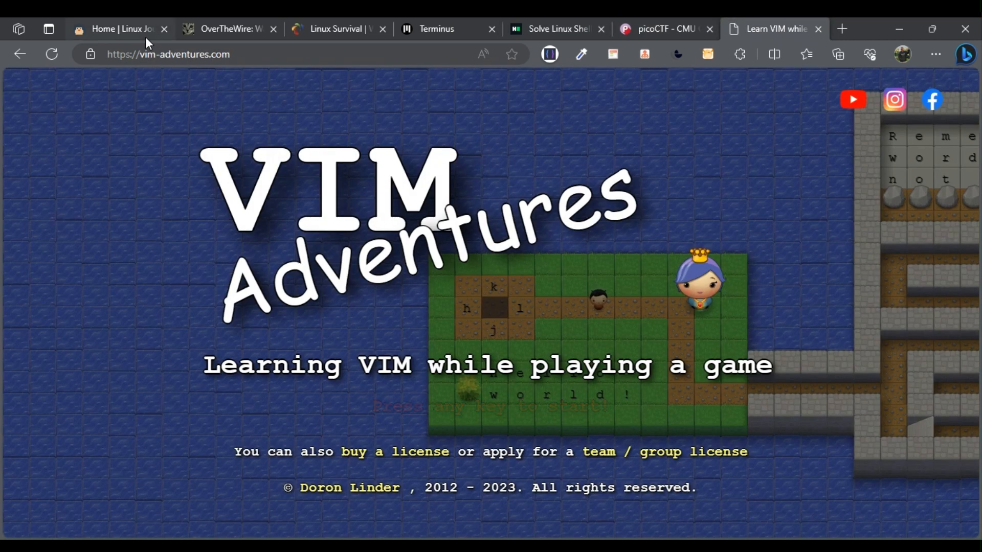
Show the Linux Journey home page and review the Grasshopper course cards down to the Journeyman heading
click(116, 28)
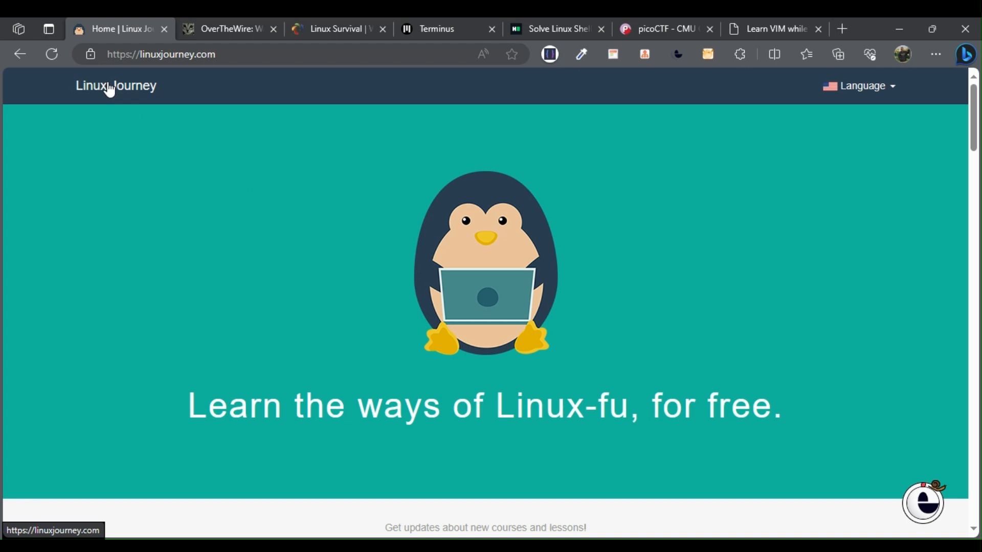
scroll(down, 3)
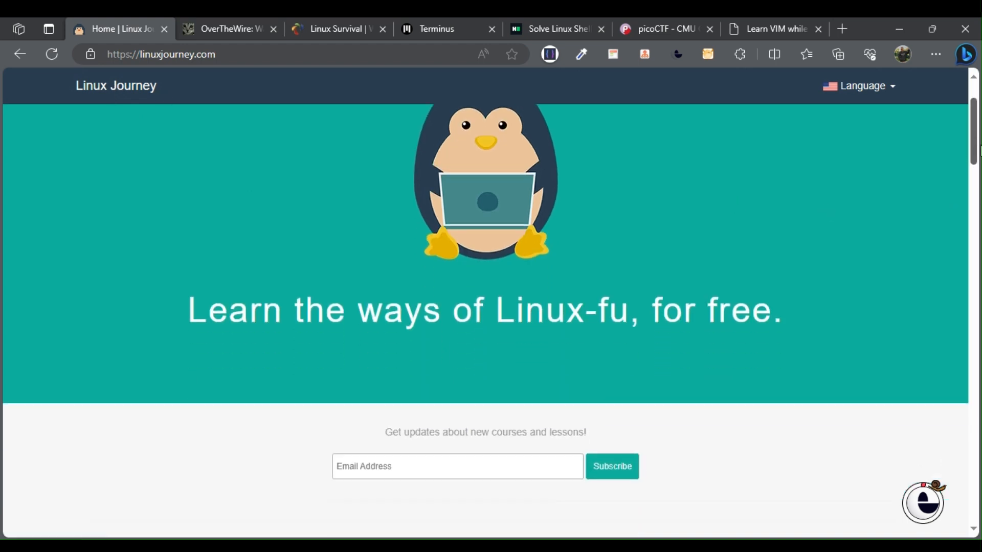
scroll(down, 3)
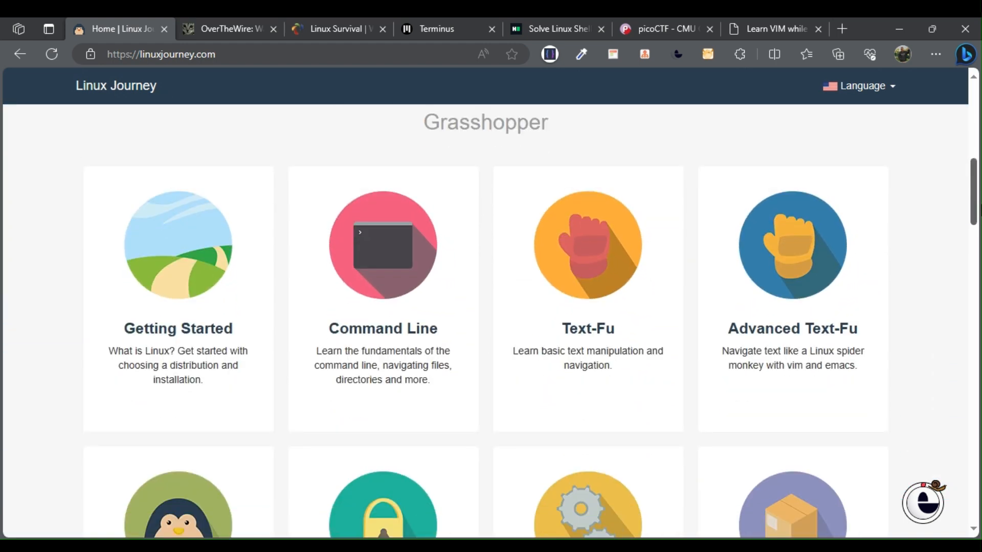
scroll(down, 3)
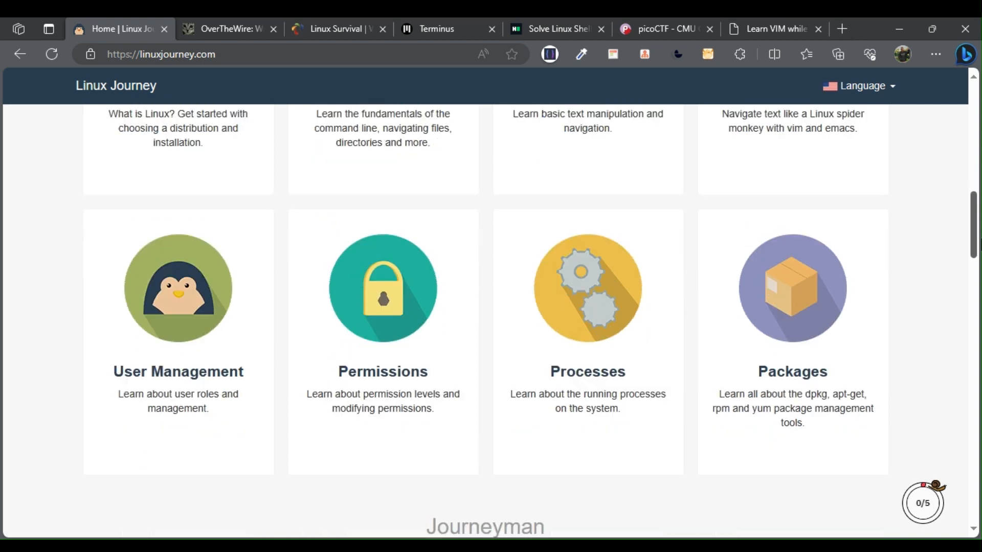
scroll(down, 3)
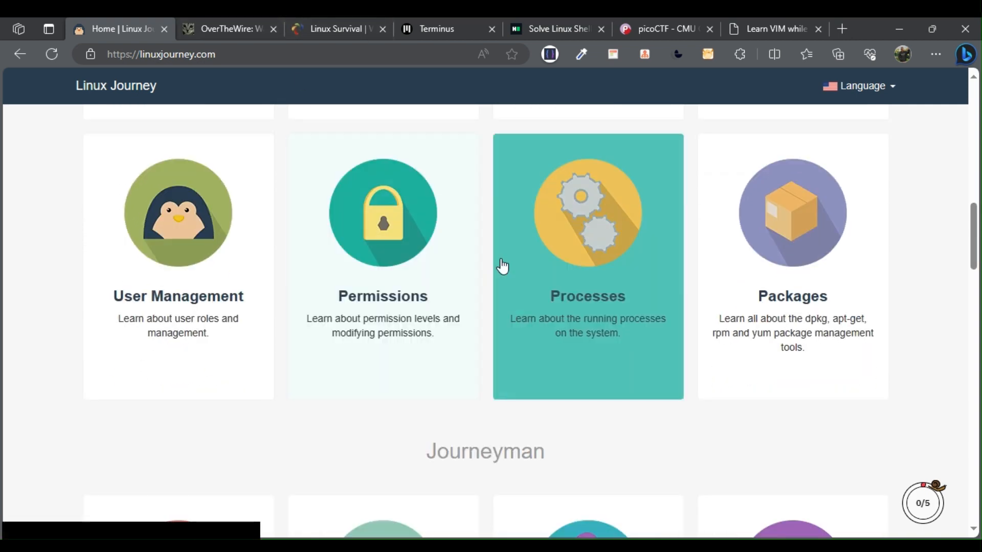
scroll(down, 3)
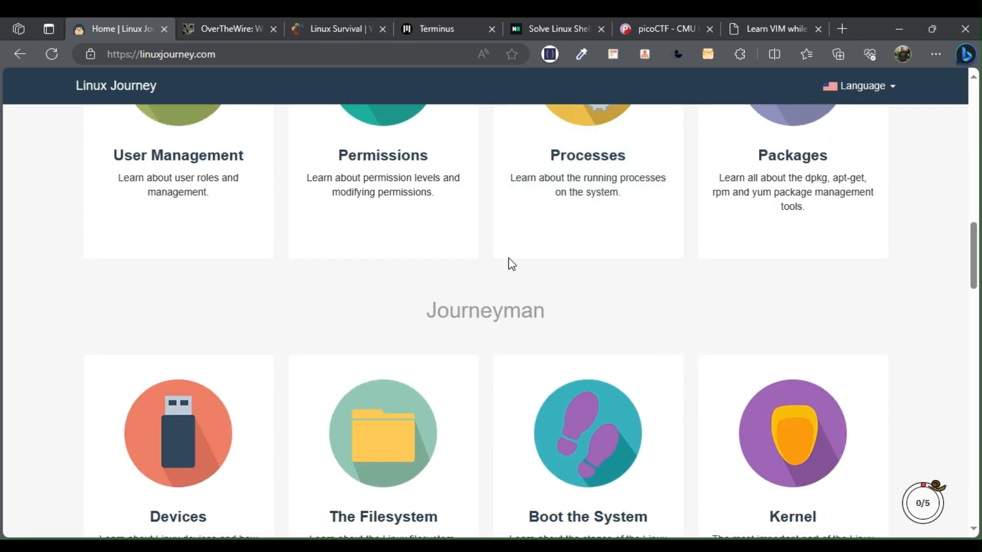
Show the OverTheWire Wargames list with its suggested play order starting with Bandit
click(228, 28)
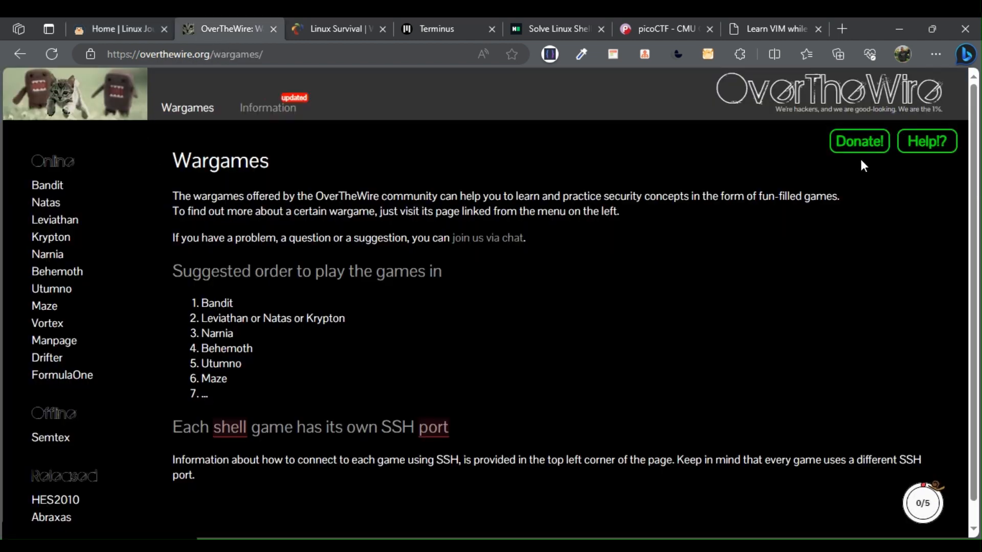
scroll(down, 3)
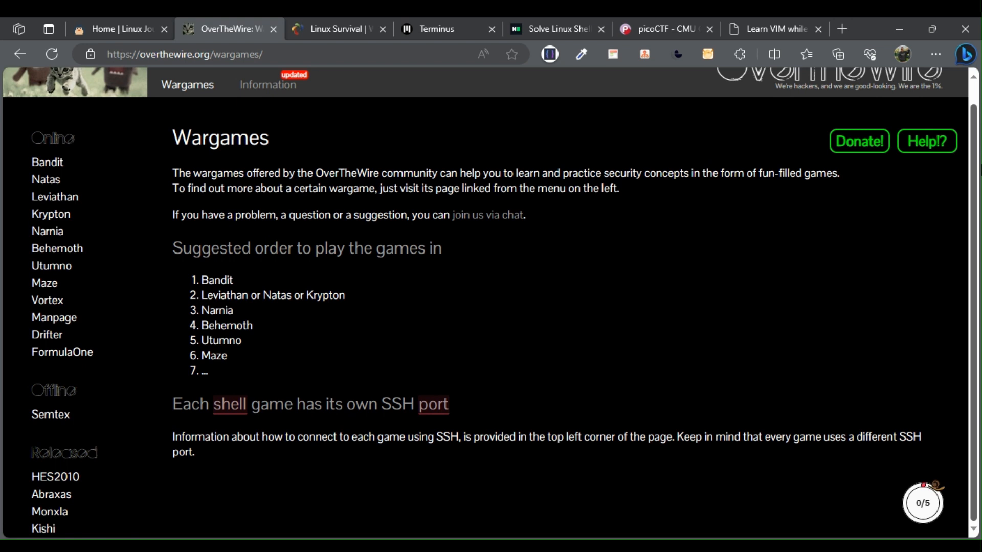
mouse_move(263, 270)
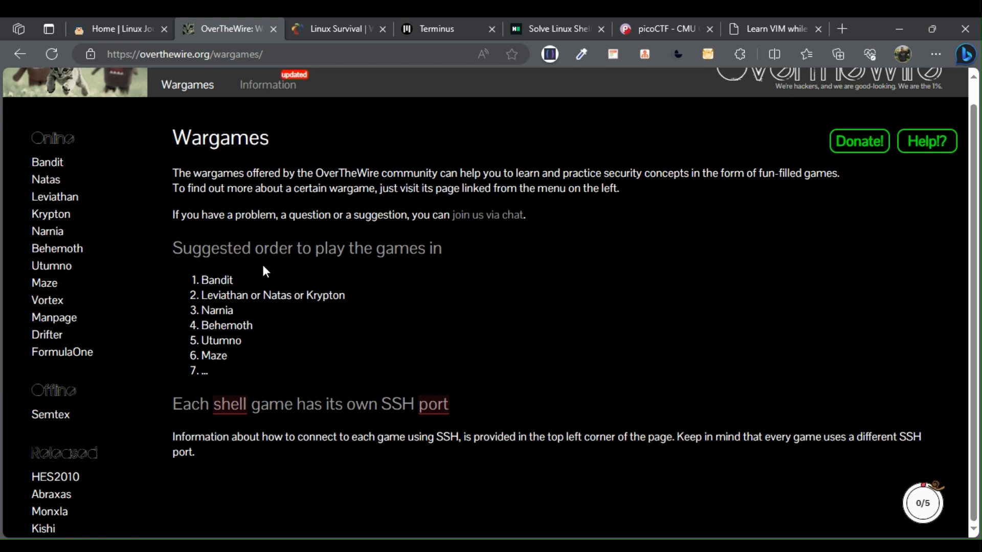
mouse_move(6, 124)
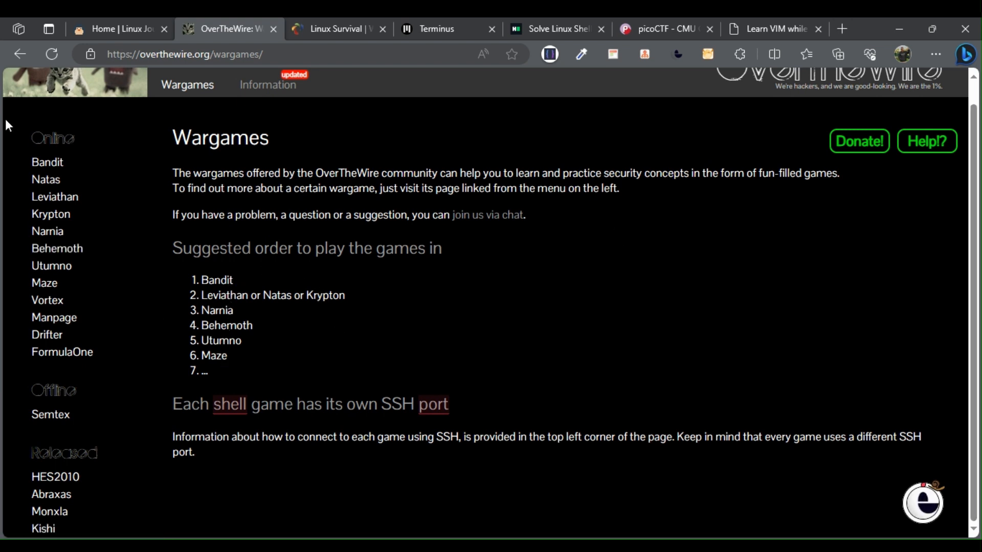
mouse_move(46, 299)
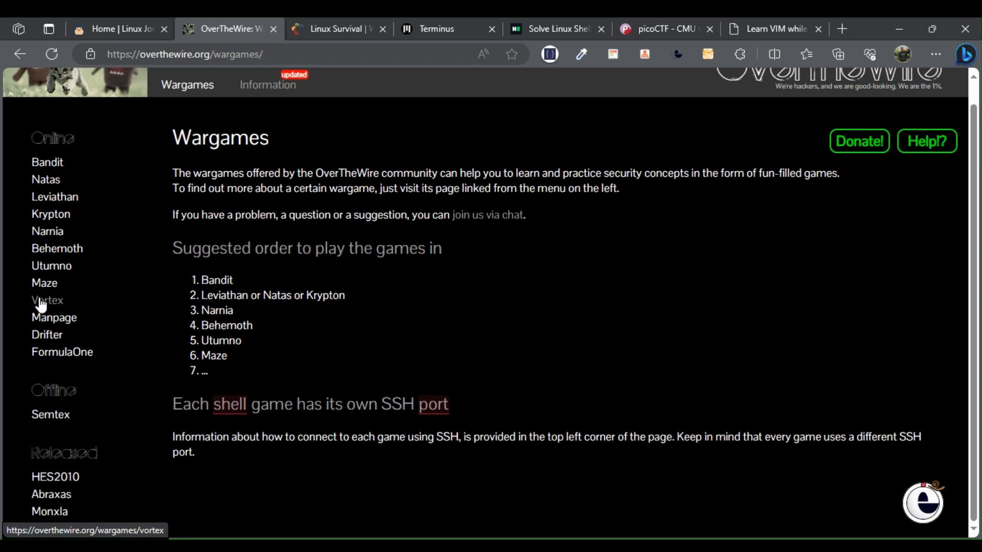
Look over the Linux Survival simulated-terminal tutorial, then move to the Terminus game's welcome prompt
click(339, 28)
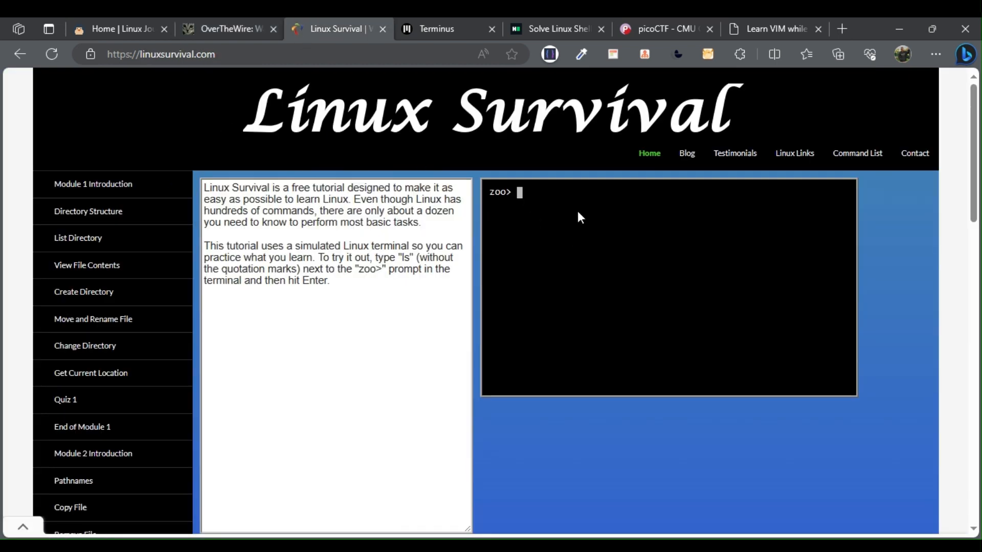
scroll(down, 3)
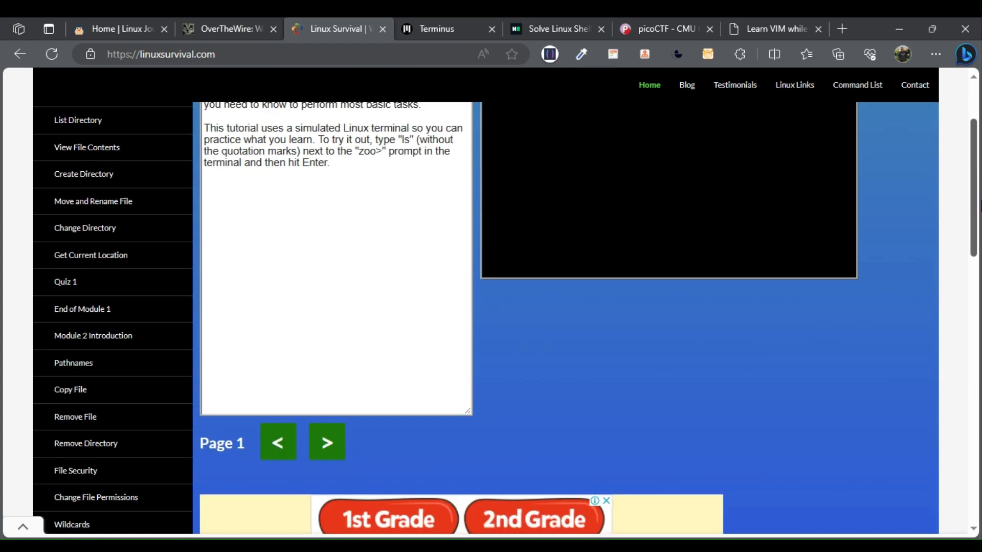
scroll(down, 3)
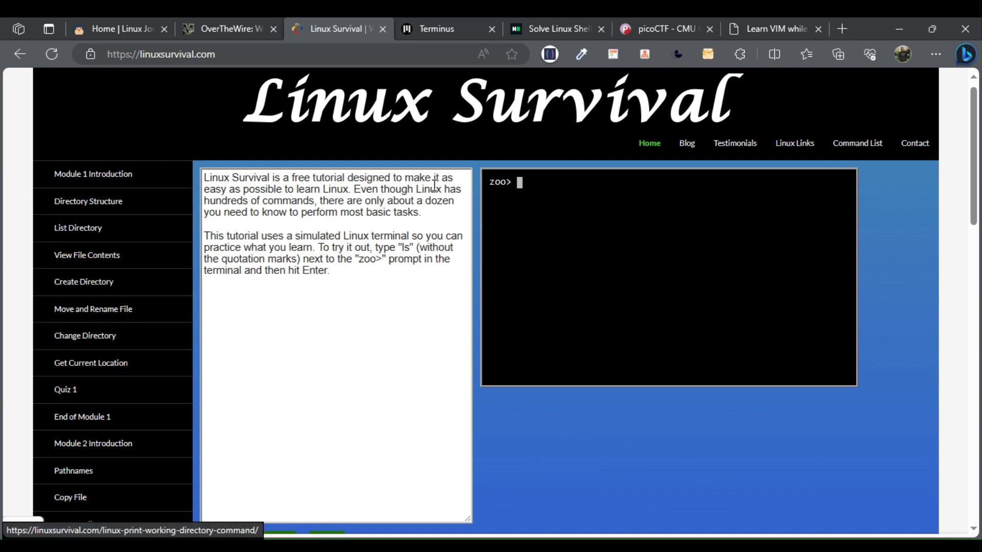
click(436, 29)
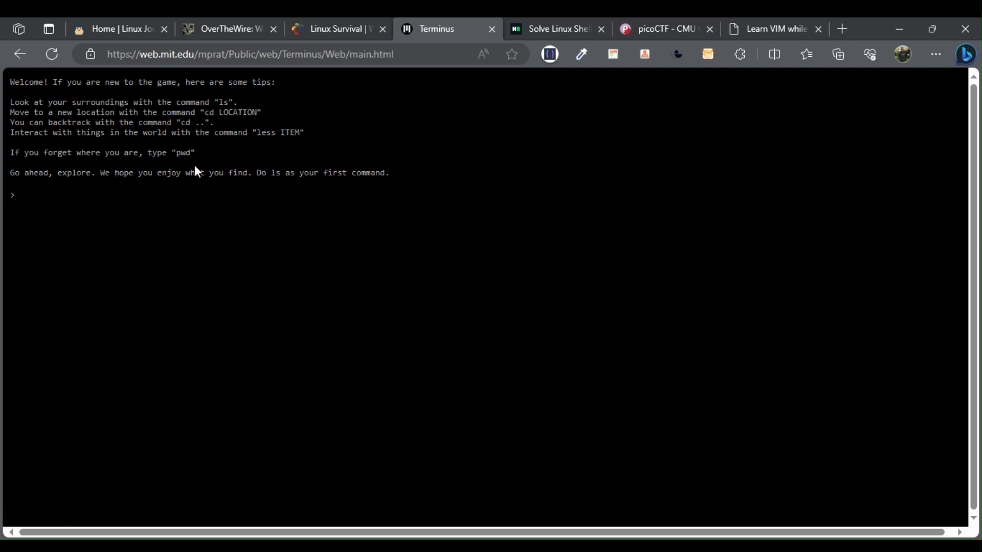
Show HackerRank's Linux Shell challenge list, starting with the Let's Echo challenge
click(554, 29)
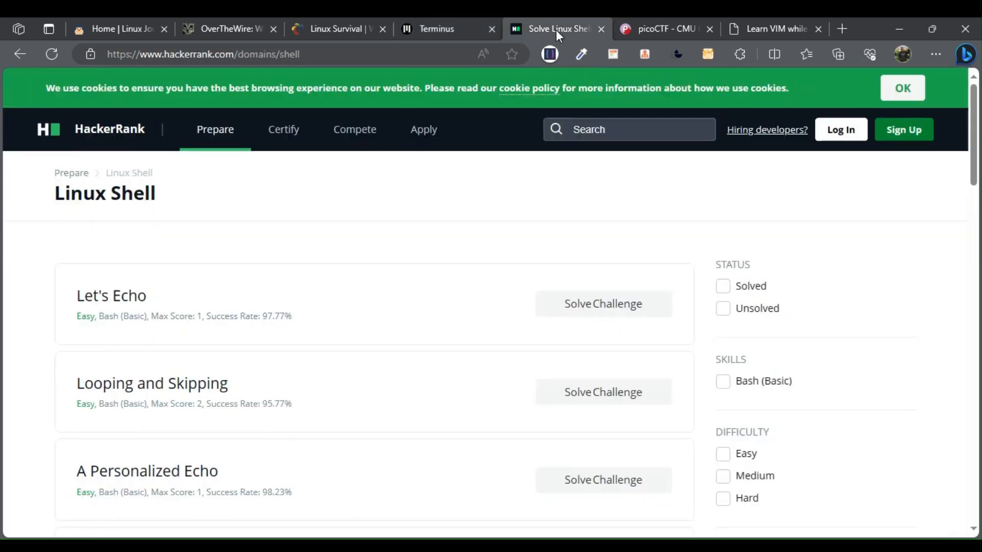
mouse_move(82, 133)
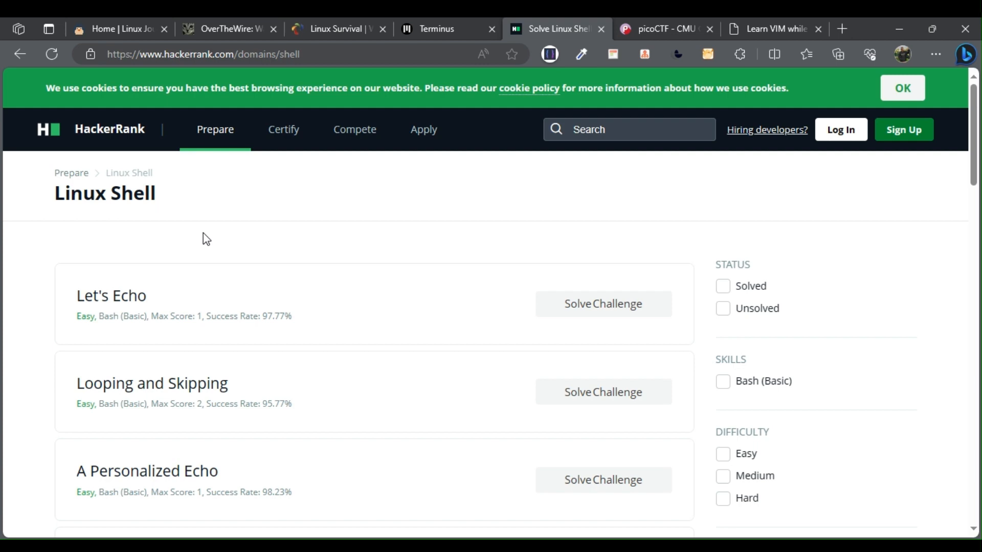
mouse_move(197, 230)
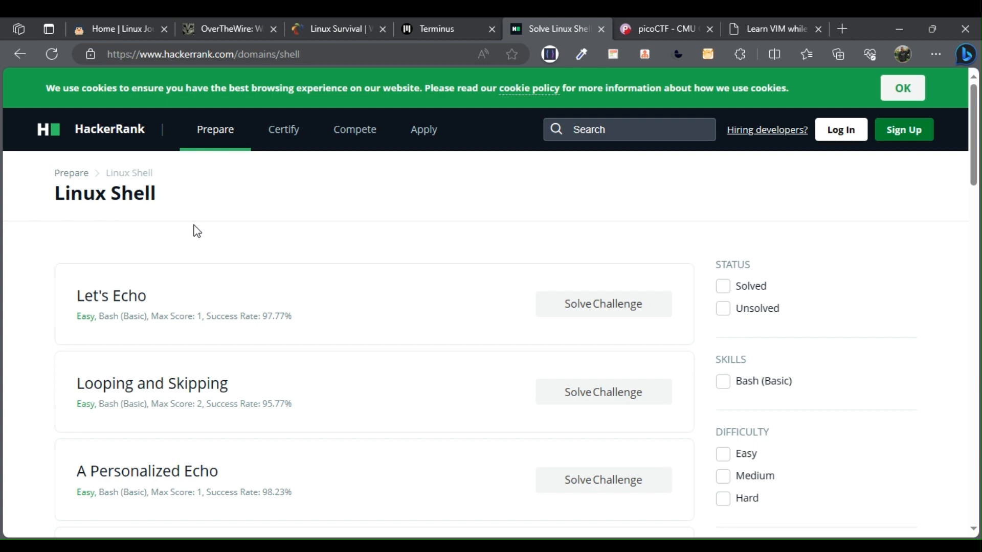
mouse_move(602, 303)
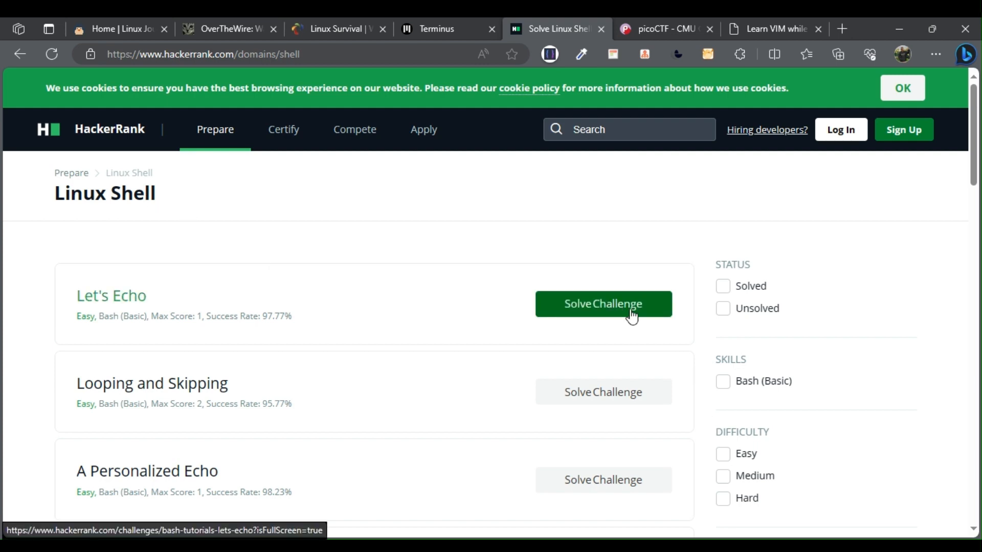
click(901, 88)
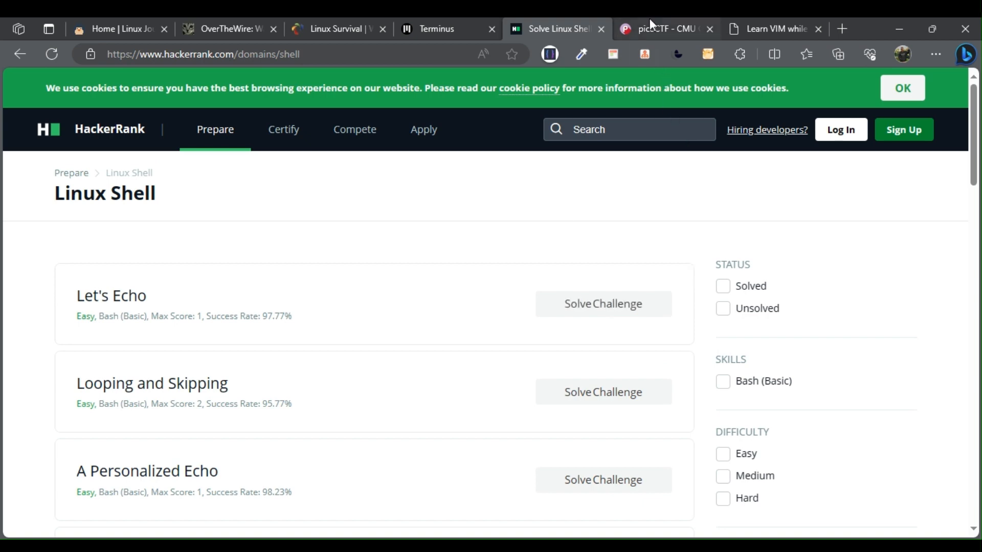
Show picoCTF's home page, advance the banner to the Teachers Summer Camp announcement, and read 'Through picoCTF, learners can'
click(664, 29)
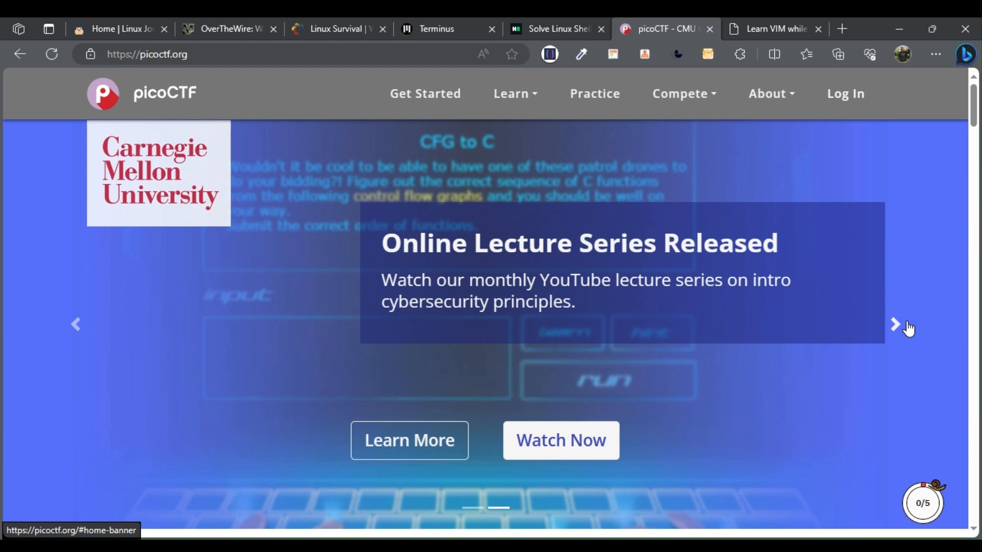
click(896, 325)
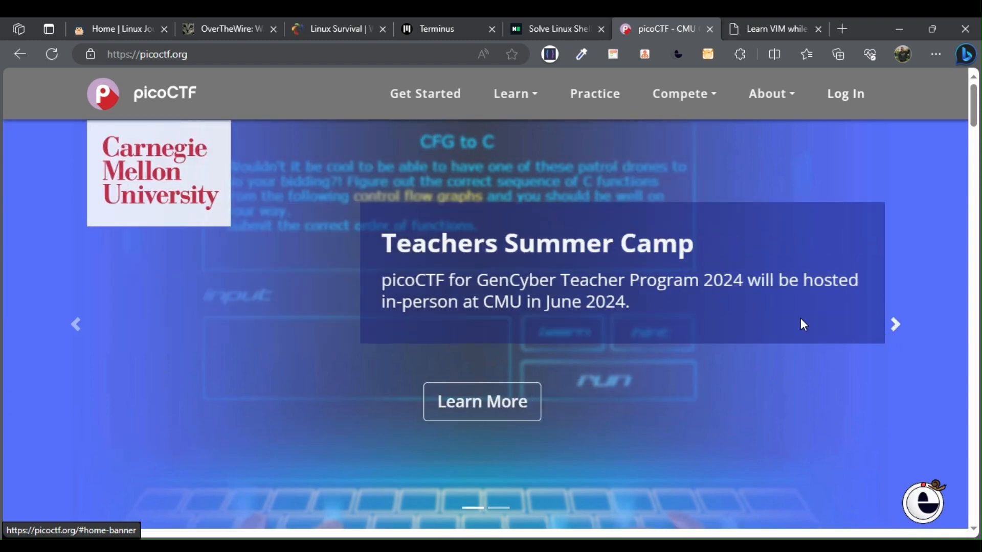
mouse_move(857, 120)
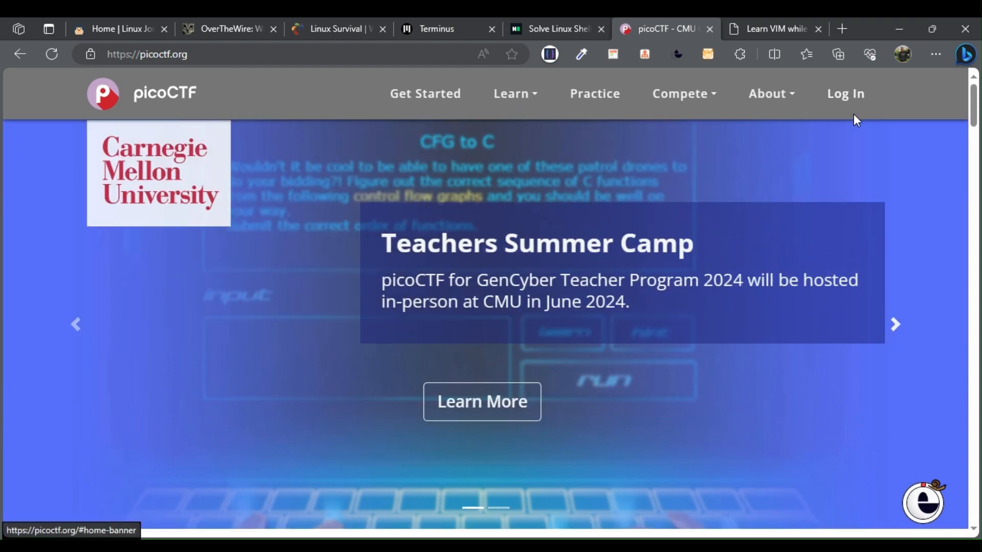
scroll(down, 3)
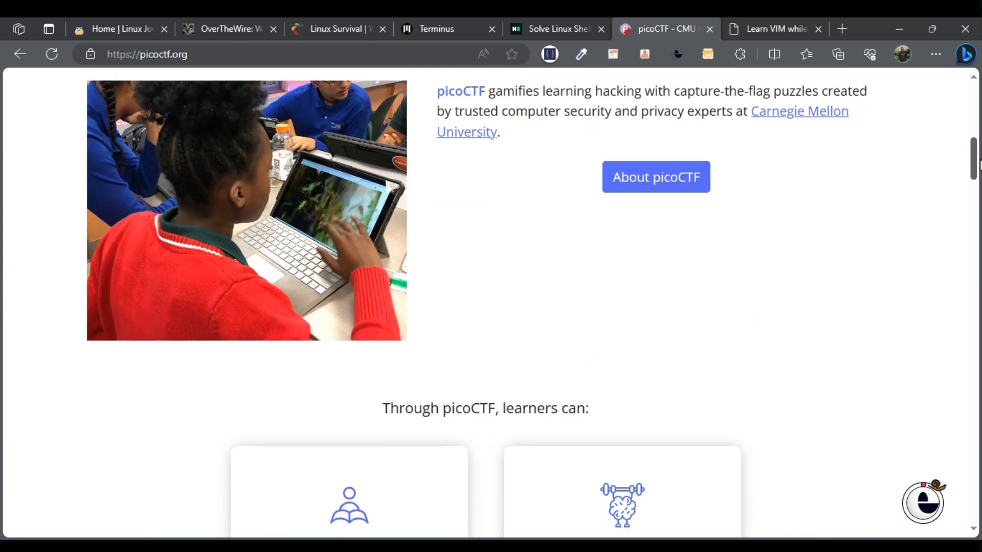
scroll(down, 3)
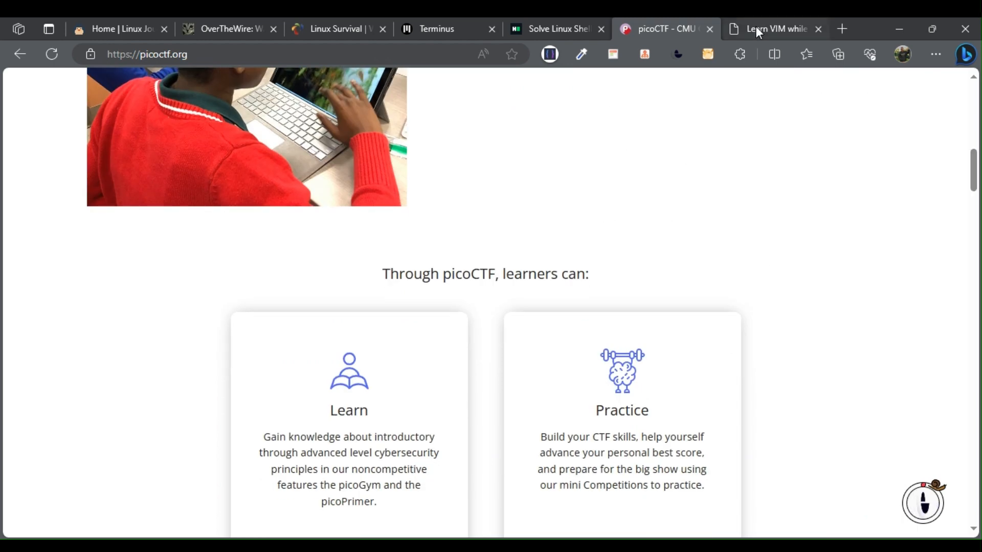
Show Vim Adventures Level 1, which displays a disconnected-due-to-inactivity notice
click(775, 29)
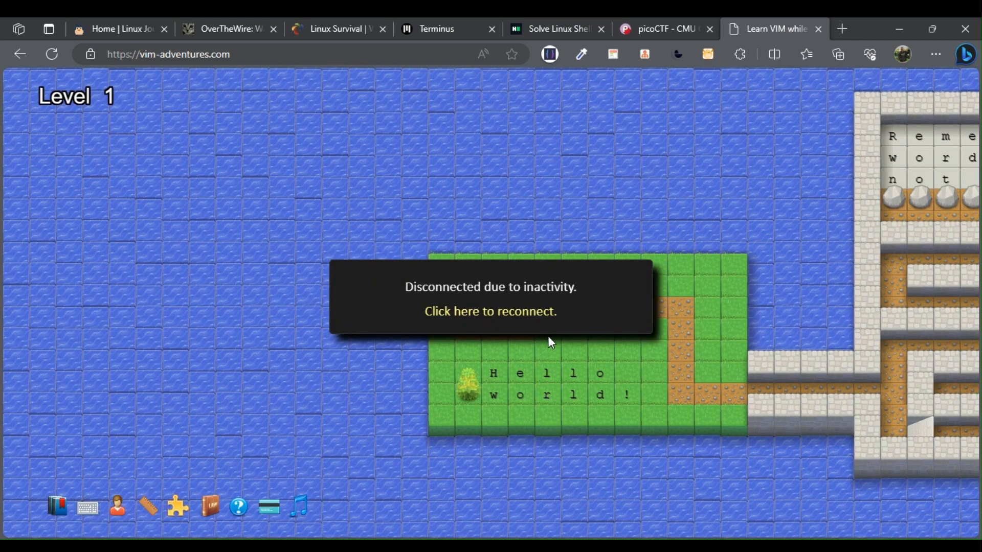
mouse_move(561, 262)
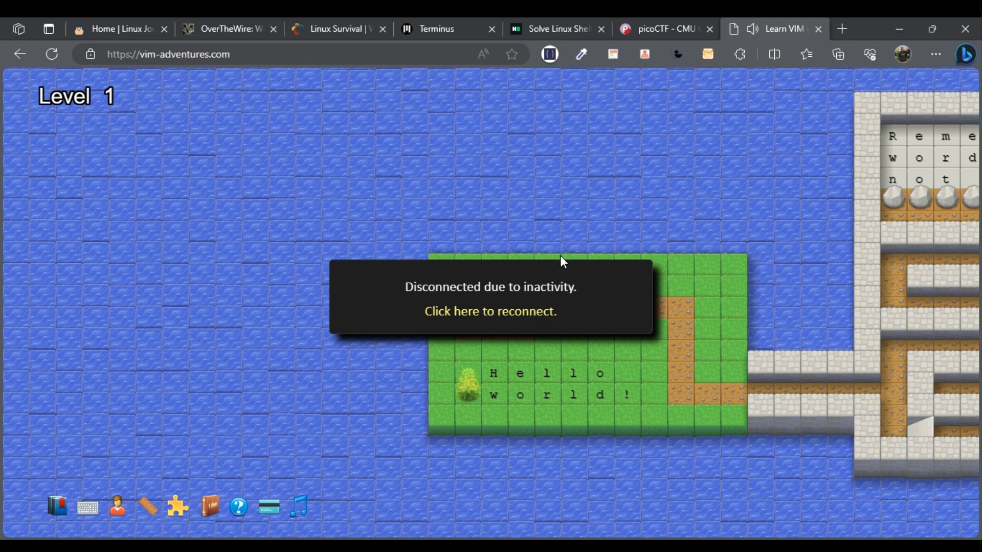